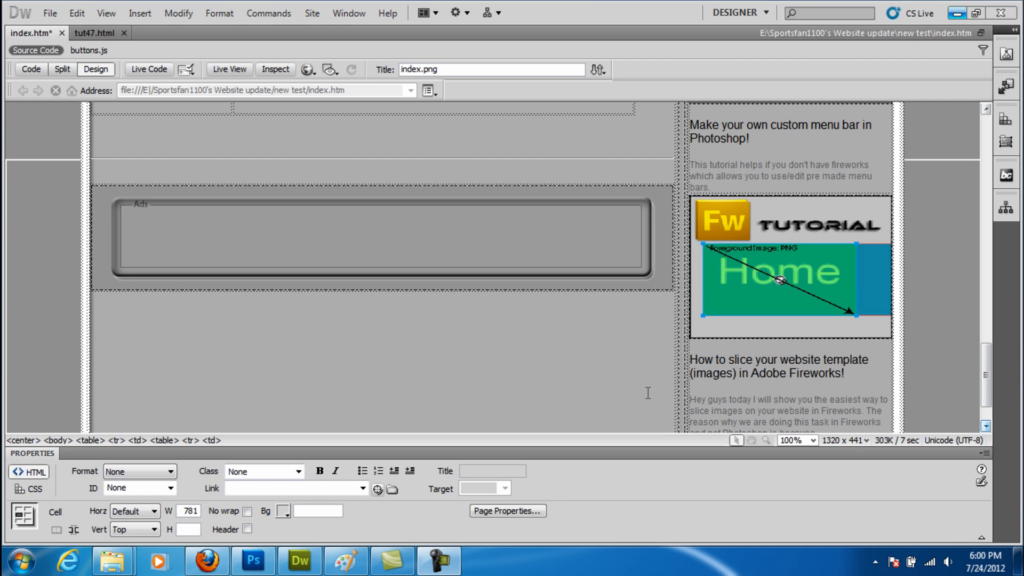
{"action": "mouse_move", "coordinate": [515, 271]}
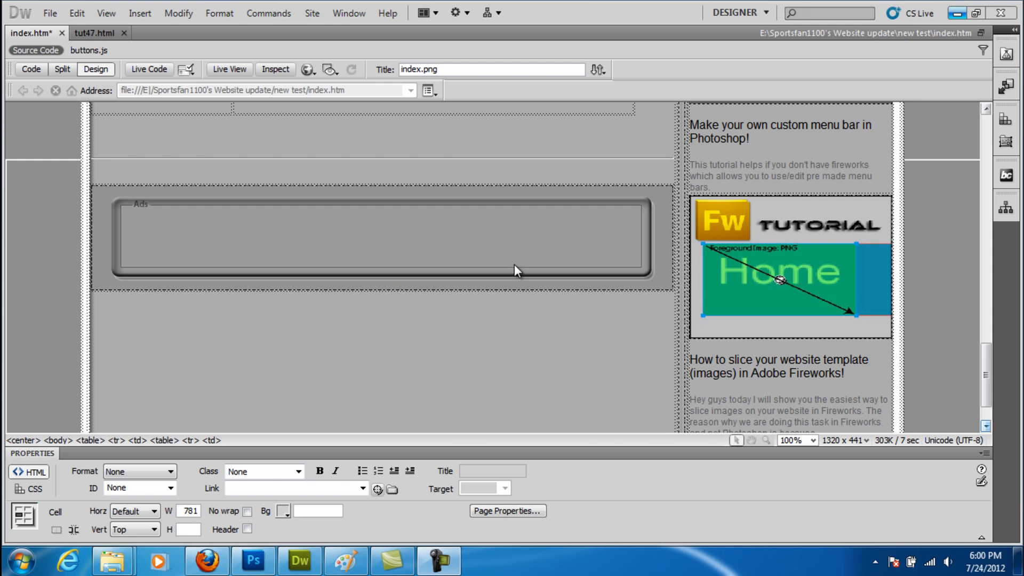
Select the ads holder image and confirm its 776 by 138 size in the Property inspector.
{"action": "left_click", "coordinate": [381, 237]}
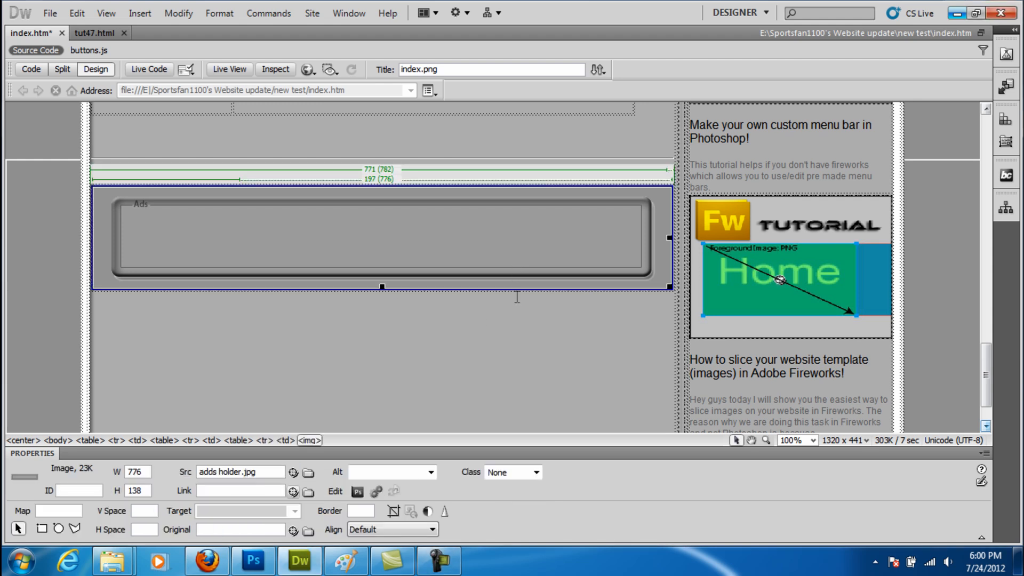
{"action": "mouse_move", "coordinate": [510, 282]}
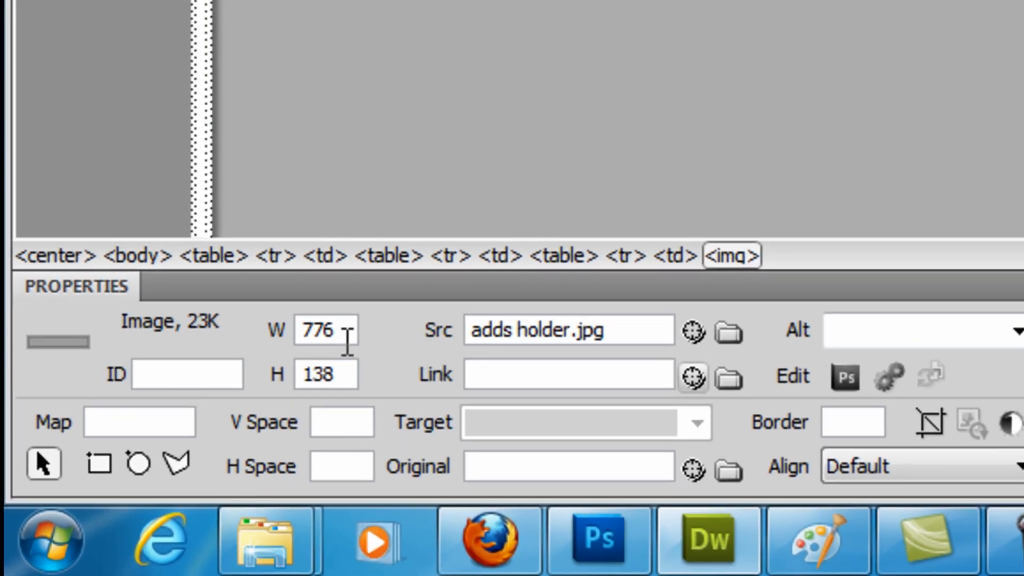
{"action": "triple_click", "coordinate": [320, 330]}
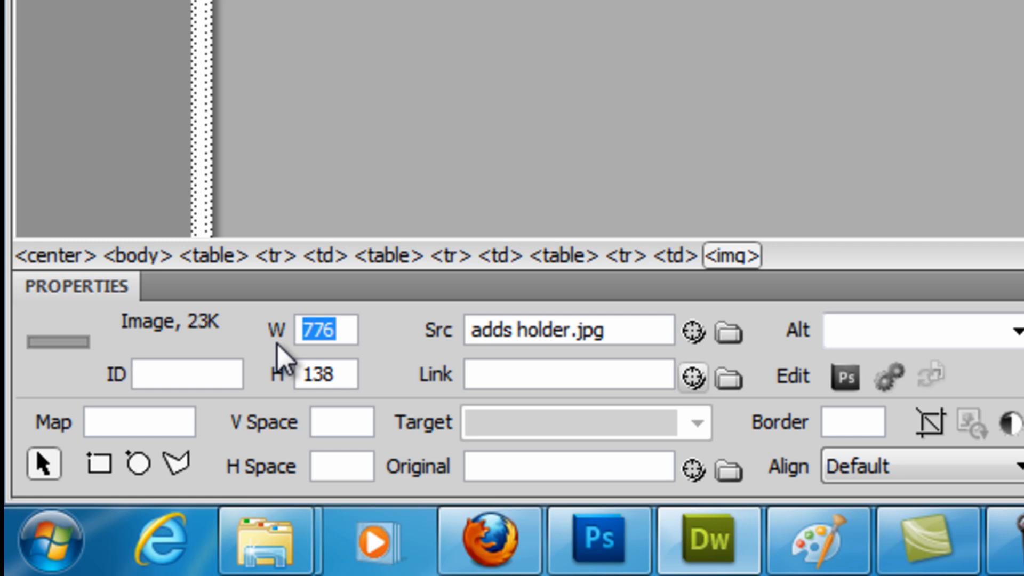
{"action": "left_click", "coordinate": [320, 329]}
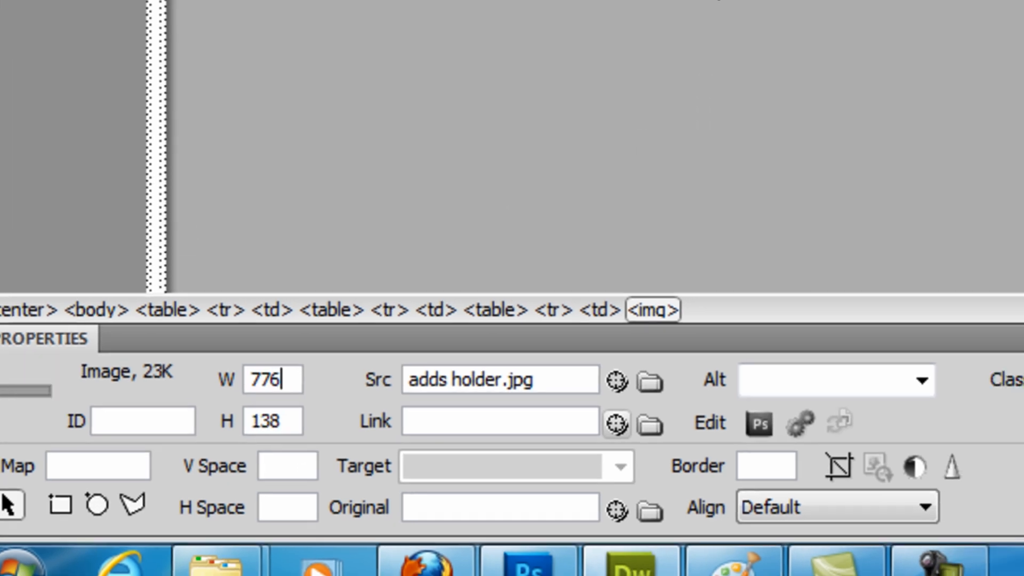
Cut the ads holder image from its cell and bring up the empty cell's context menu.
{"action": "right_click", "coordinate": [196, 157]}
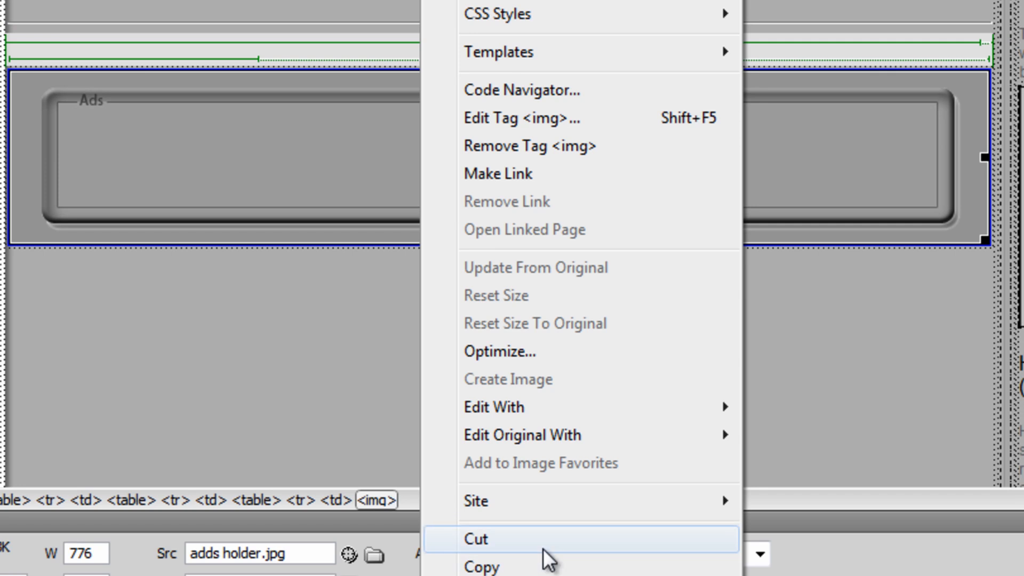
{"action": "left_click", "coordinate": [476, 538]}
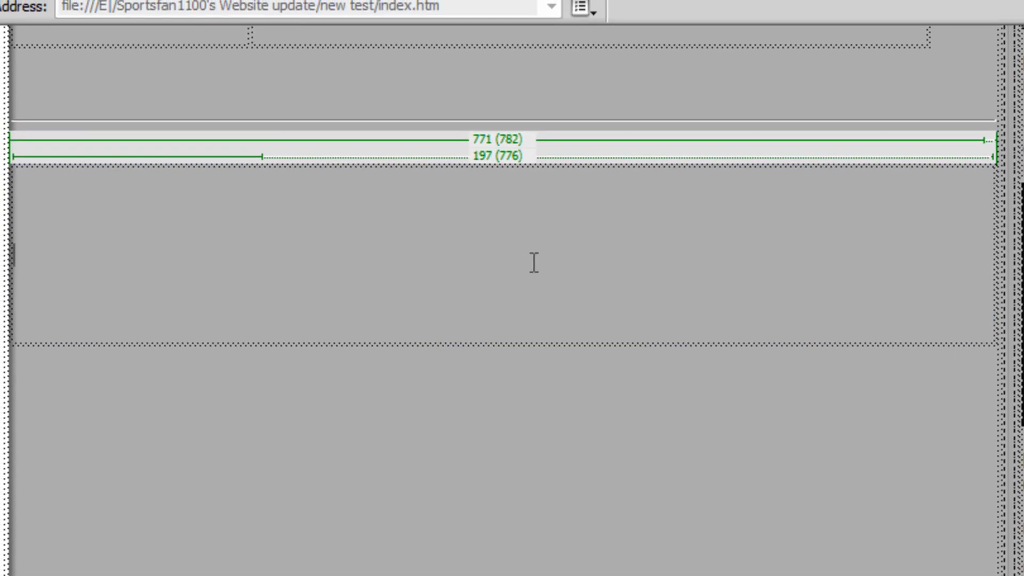
{"action": "mouse_move", "coordinate": [451, 261]}
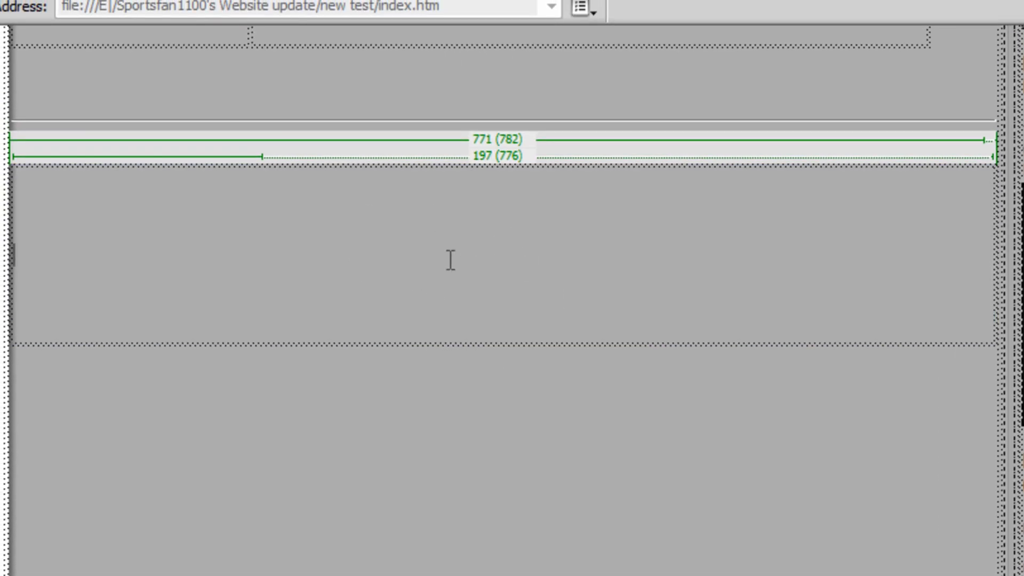
{"action": "right_click", "coordinate": [450, 261]}
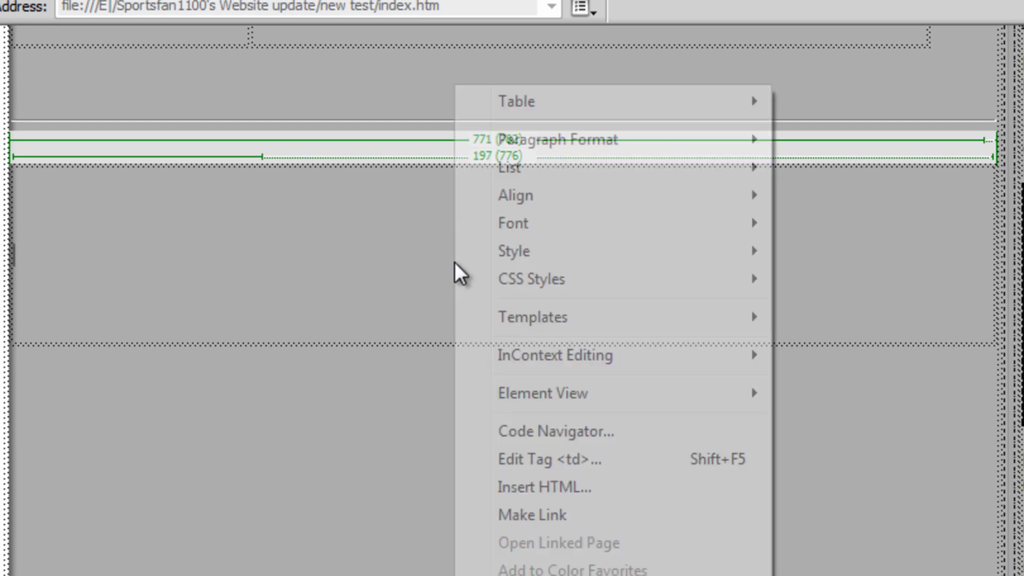
{"action": "mouse_move", "coordinate": [617, 483]}
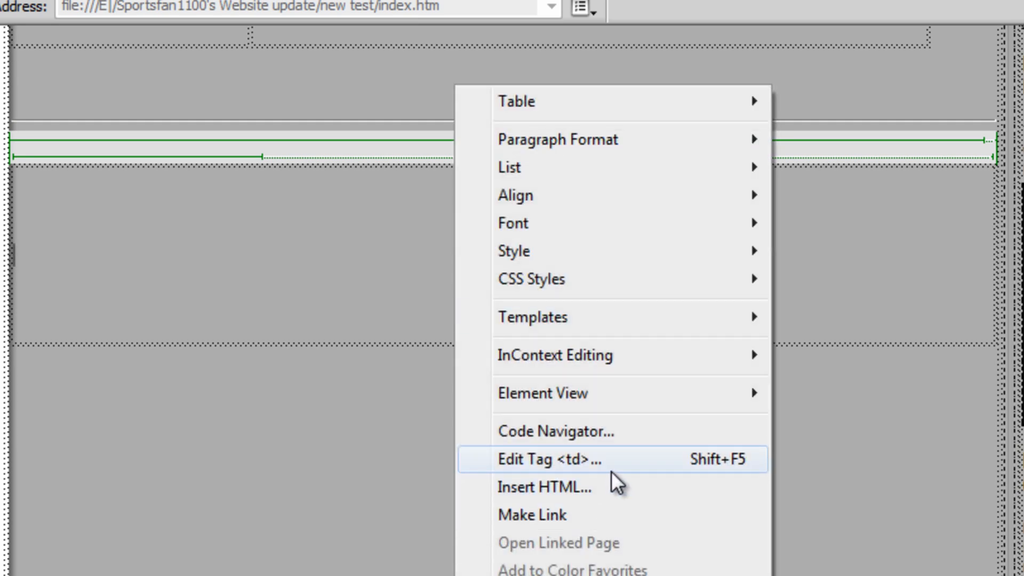
Edit the empty cell's <td> tag with width 177 and height 138.
{"action": "left_click", "coordinate": [548, 459]}
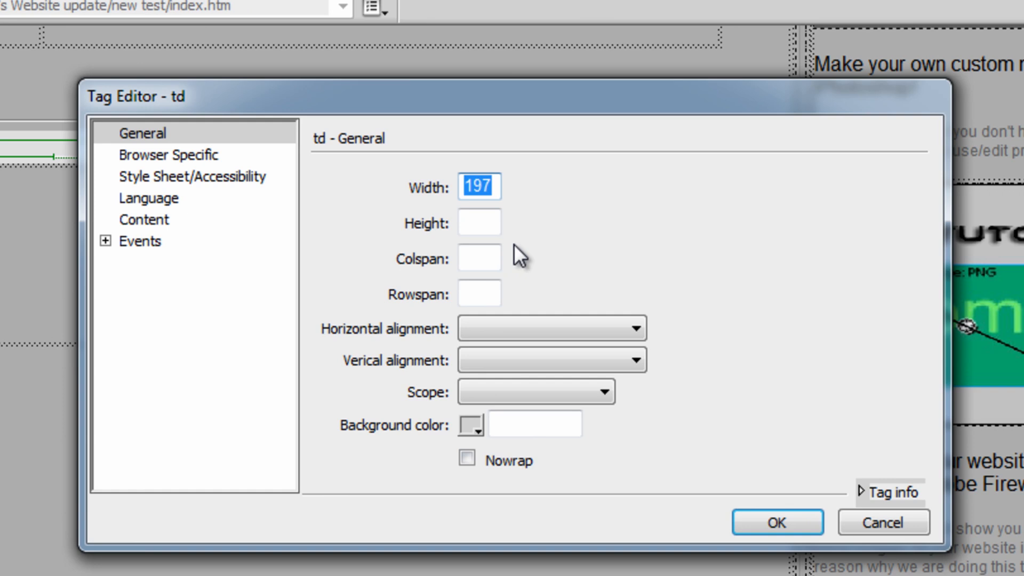
{"action": "mouse_move", "coordinate": [537, 199]}
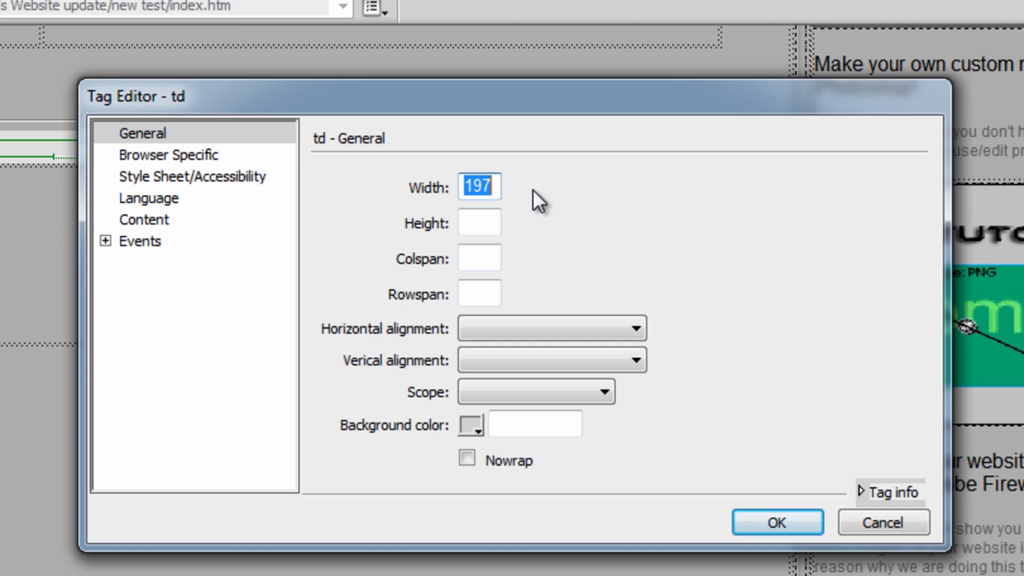
{"action": "type", "text": "177"}
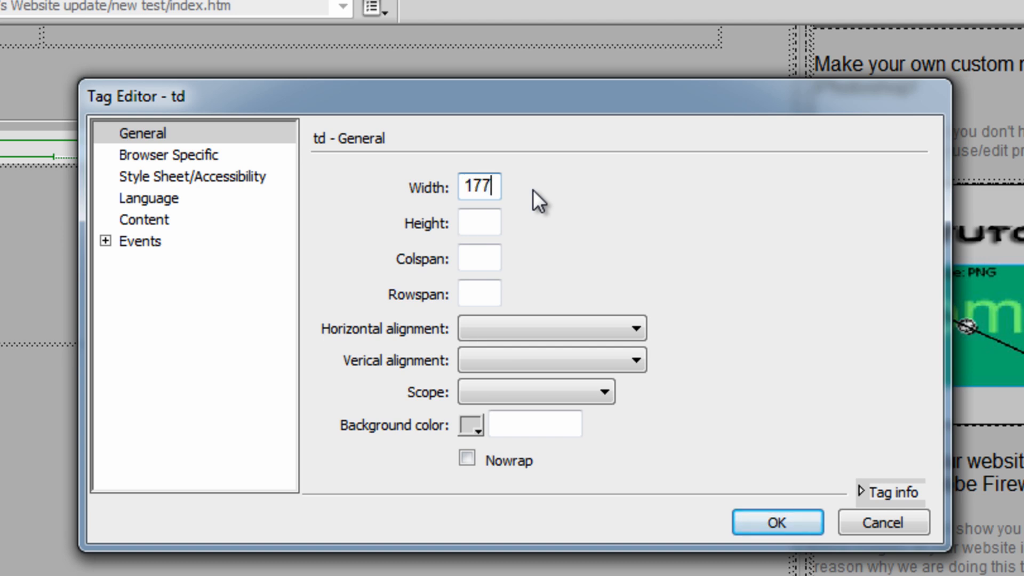
{"action": "type", "text": "1"}
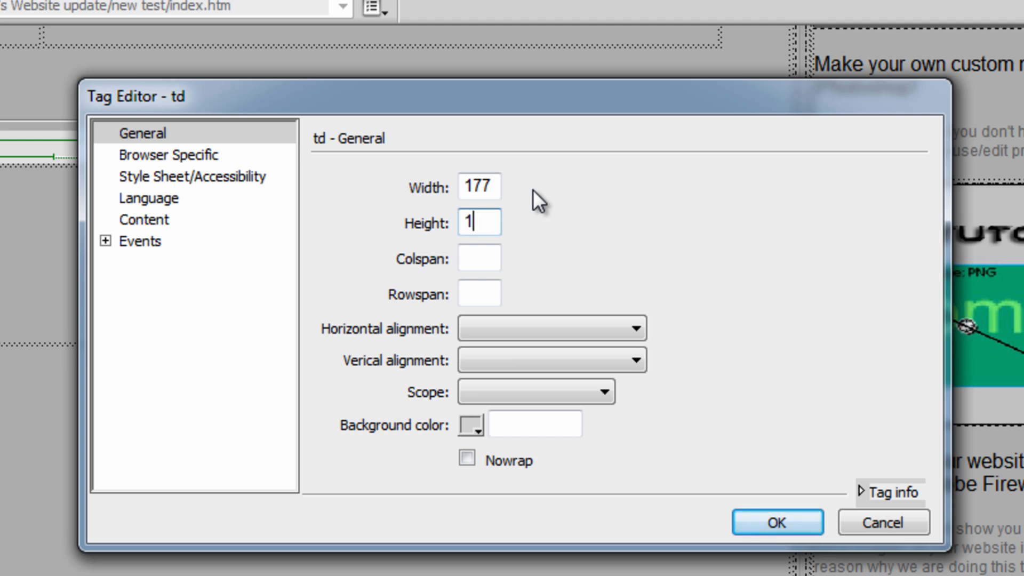
{"action": "type", "text": "38"}
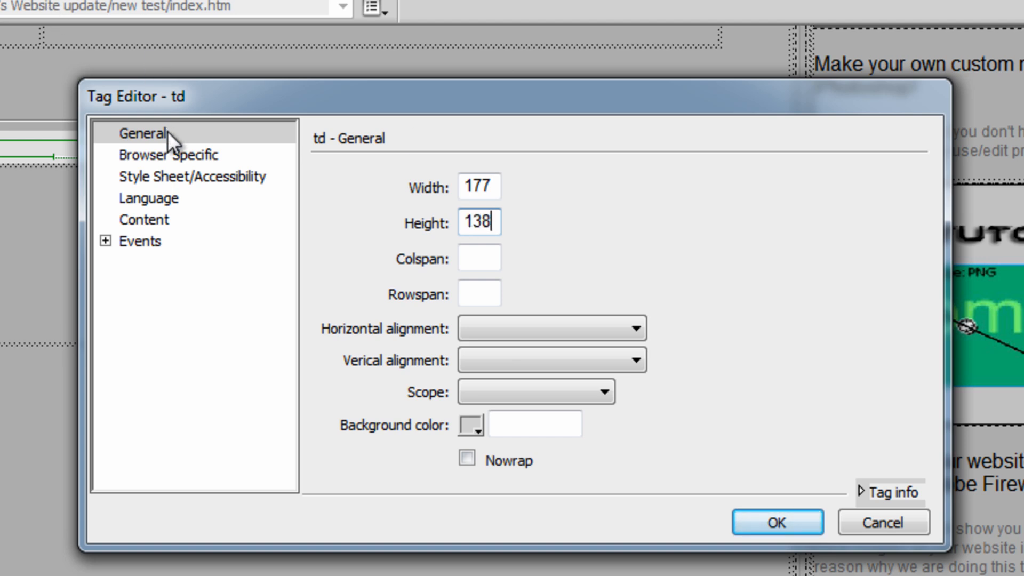
Set adds holder.jpg as the cell's background image and apply the tag changes.
{"action": "left_click", "coordinate": [168, 154]}
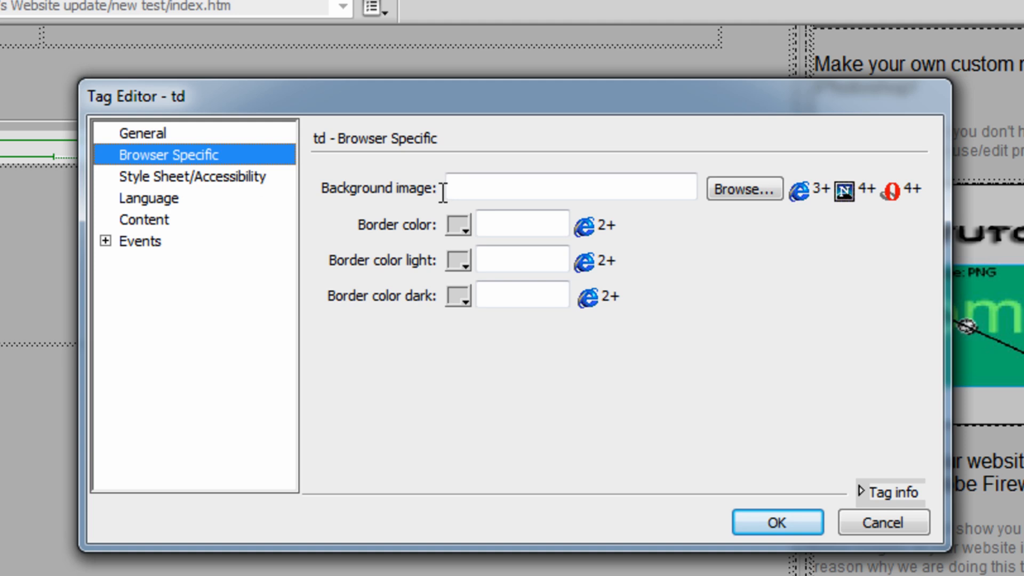
{"action": "left_click", "coordinate": [743, 189]}
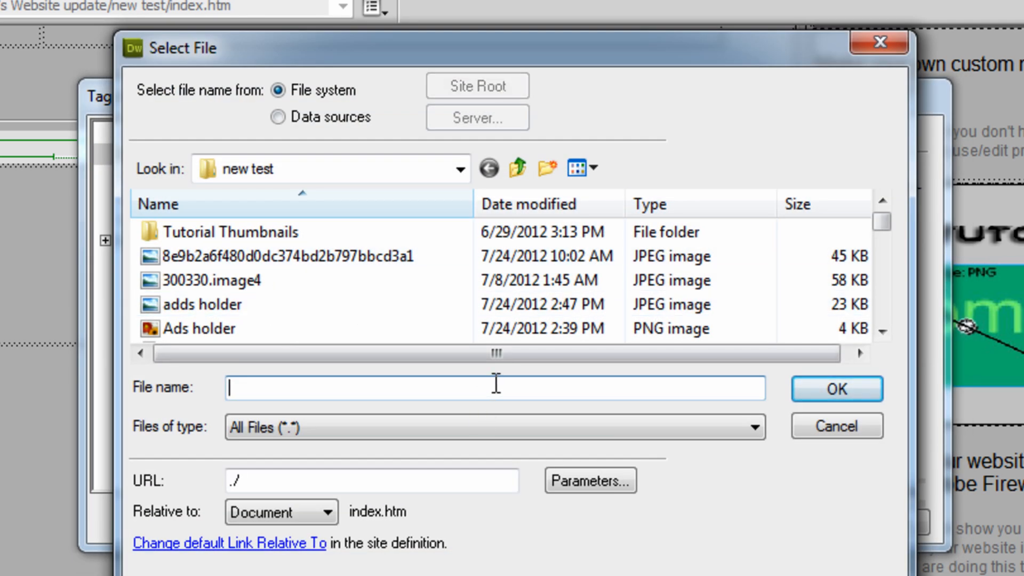
{"action": "type", "text": "adds holder.jpg"}
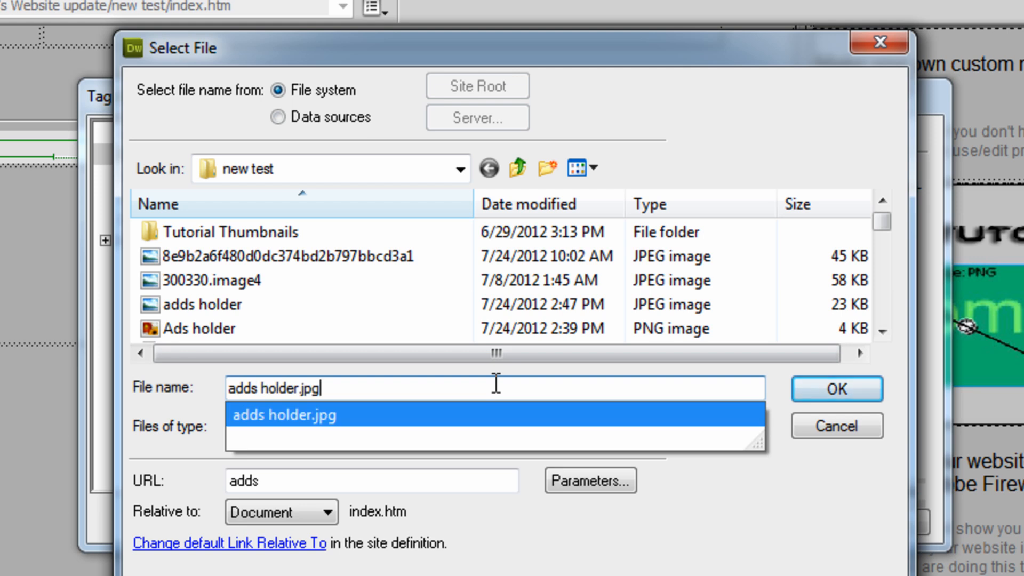
{"action": "left_click", "coordinate": [835, 389]}
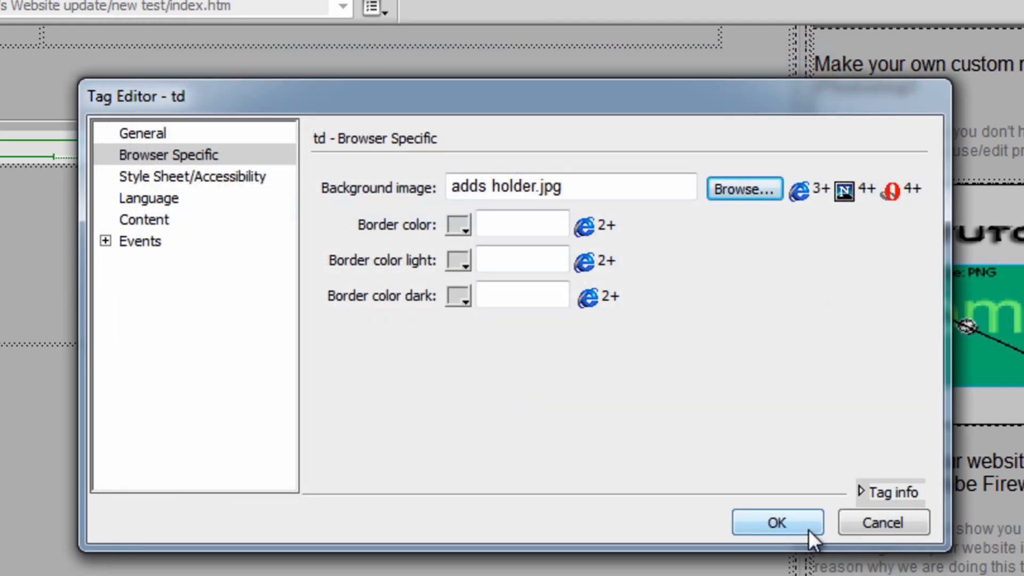
{"action": "left_click", "coordinate": [776, 522]}
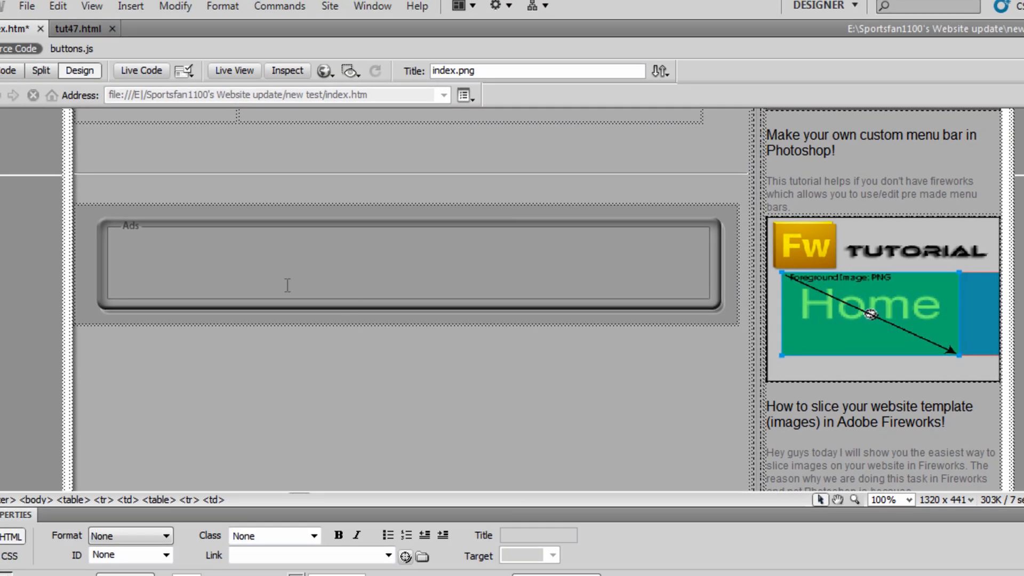
{"action": "type", "text": "djsa;dlkf"}
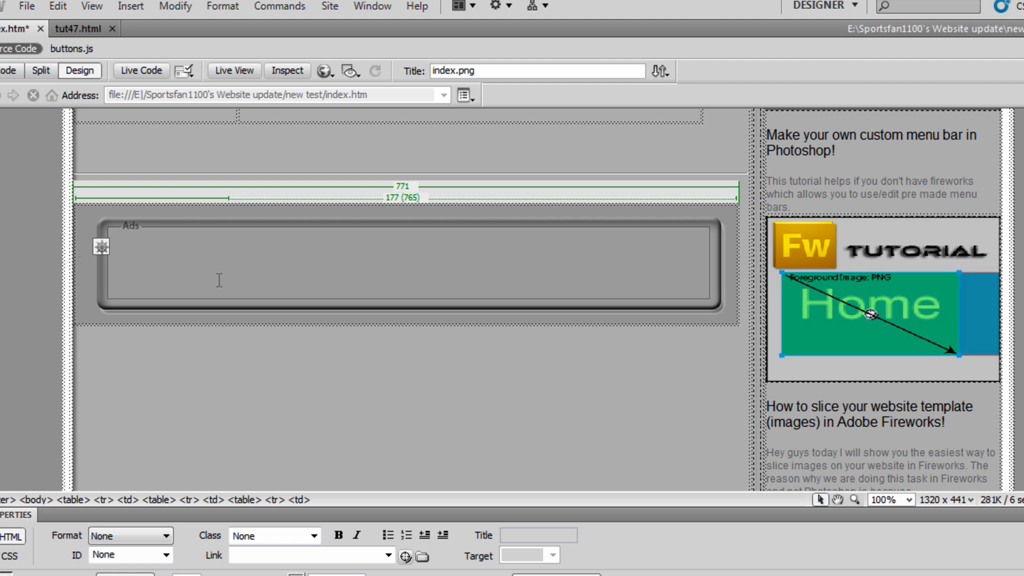
{"action": "mouse_move", "coordinate": [209, 280]}
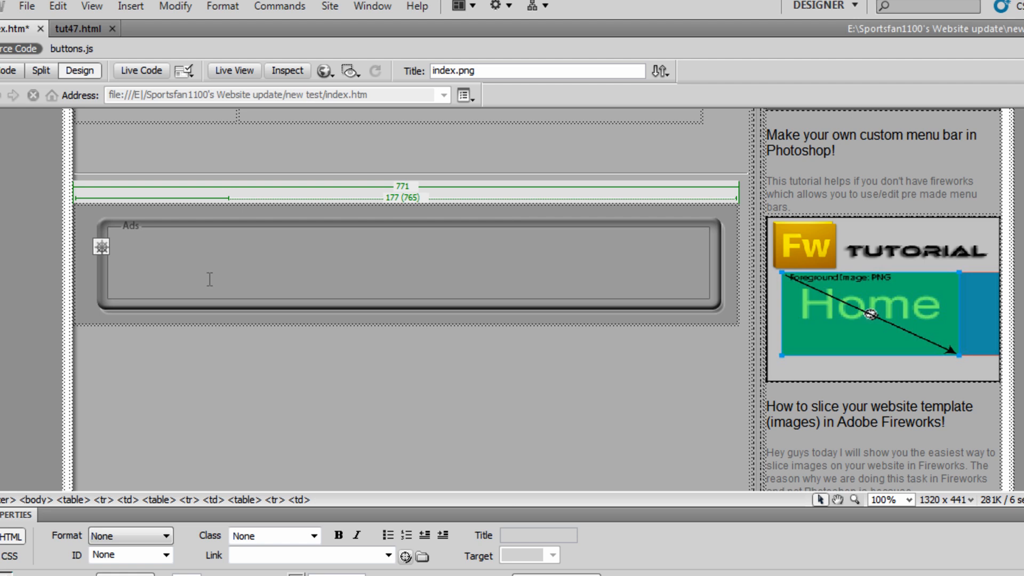
{"action": "mouse_move", "coordinate": [417, 270]}
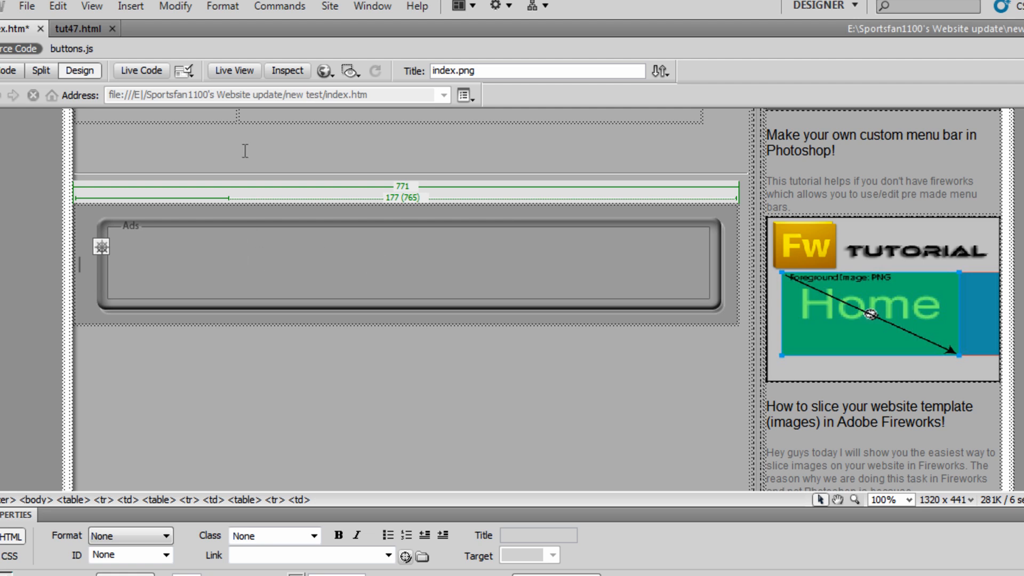
Insert a one-row, one-column table inside the Ads cell.
{"action": "left_click", "coordinate": [131, 6]}
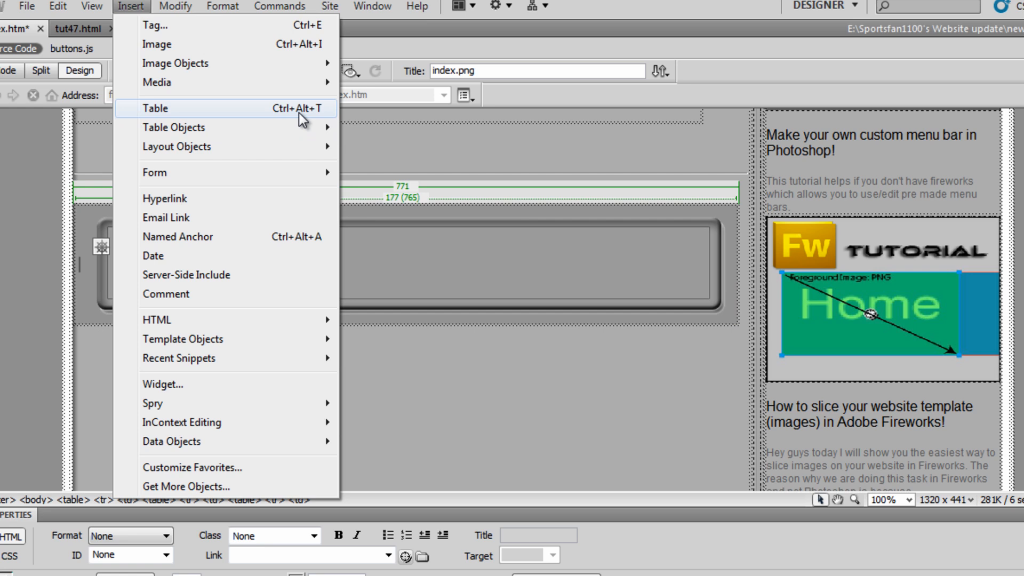
{"action": "left_click", "coordinate": [155, 107]}
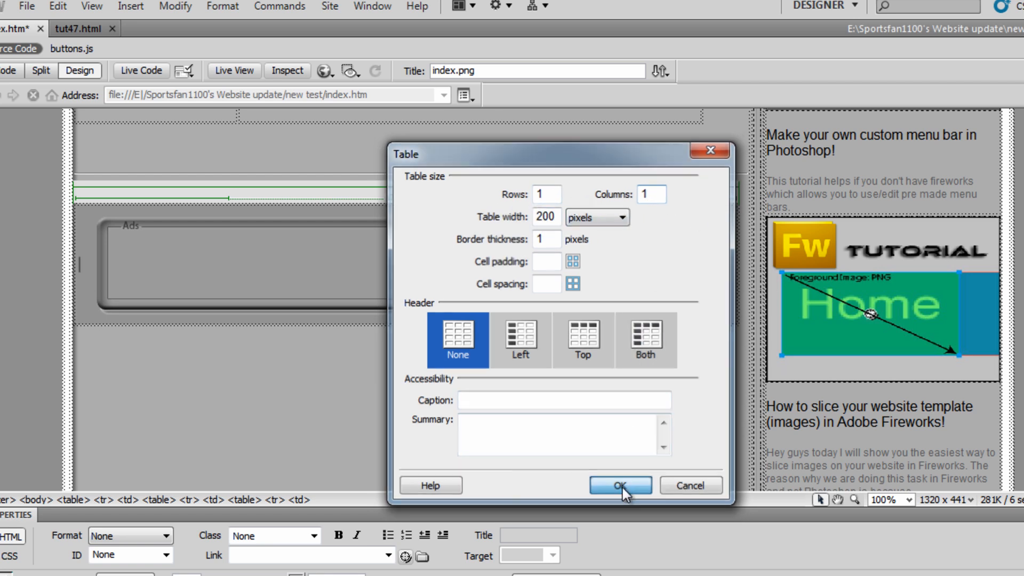
{"action": "left_click", "coordinate": [618, 486]}
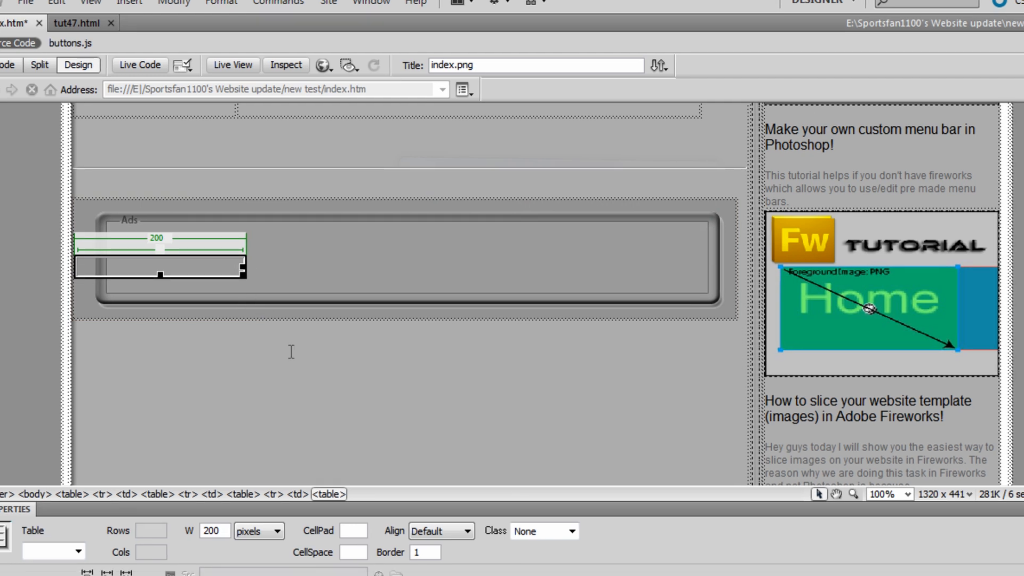
{"action": "left_click", "coordinate": [464, 530]}
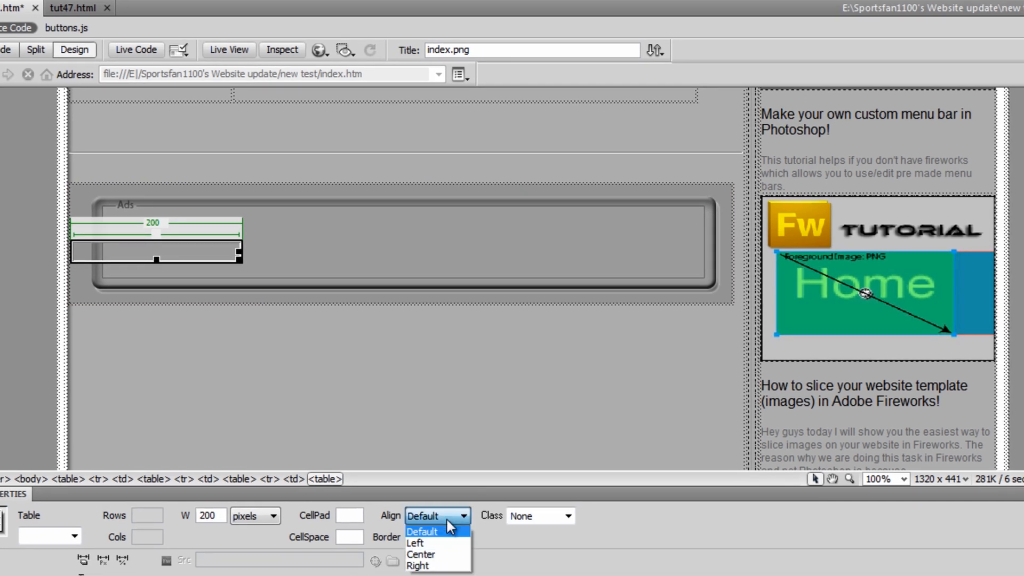
Resize the nested table to 702 pixels wide so it fills the Ads box.
{"action": "left_click", "coordinate": [420, 554]}
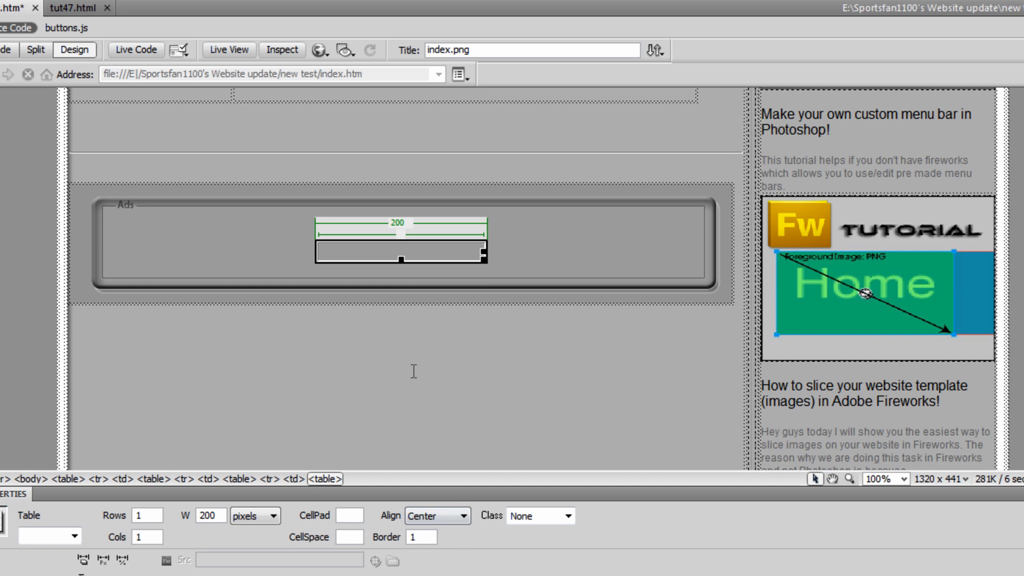
{"action": "mouse_move", "coordinate": [500, 261]}
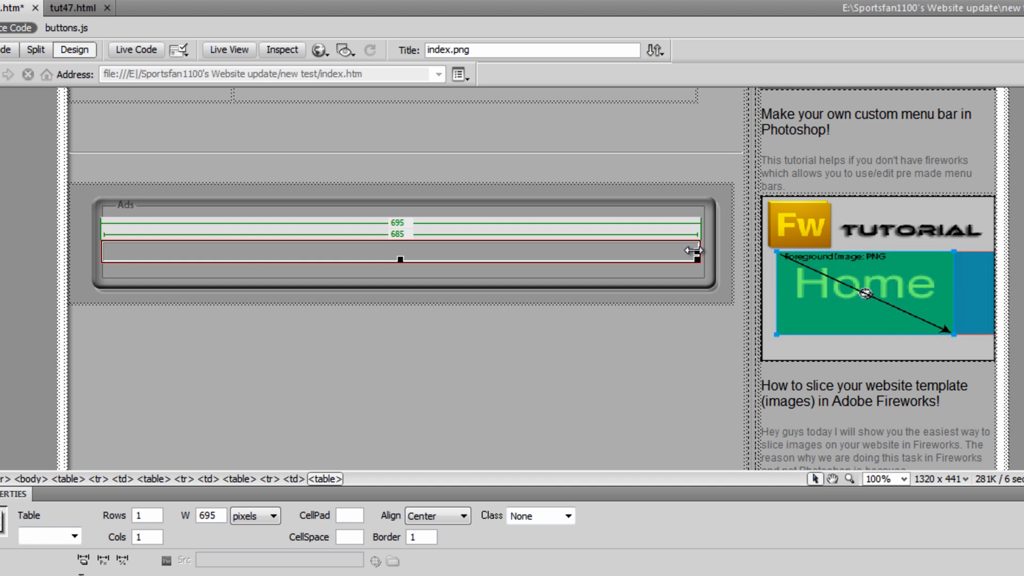
{"action": "mouse_move", "coordinate": [695, 253]}
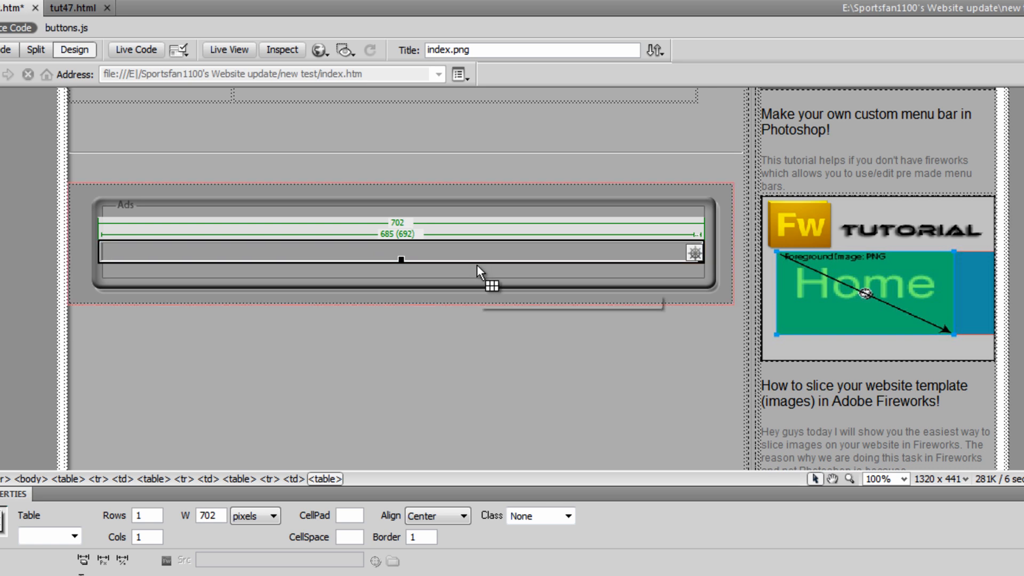
{"action": "mouse_move", "coordinate": [489, 274]}
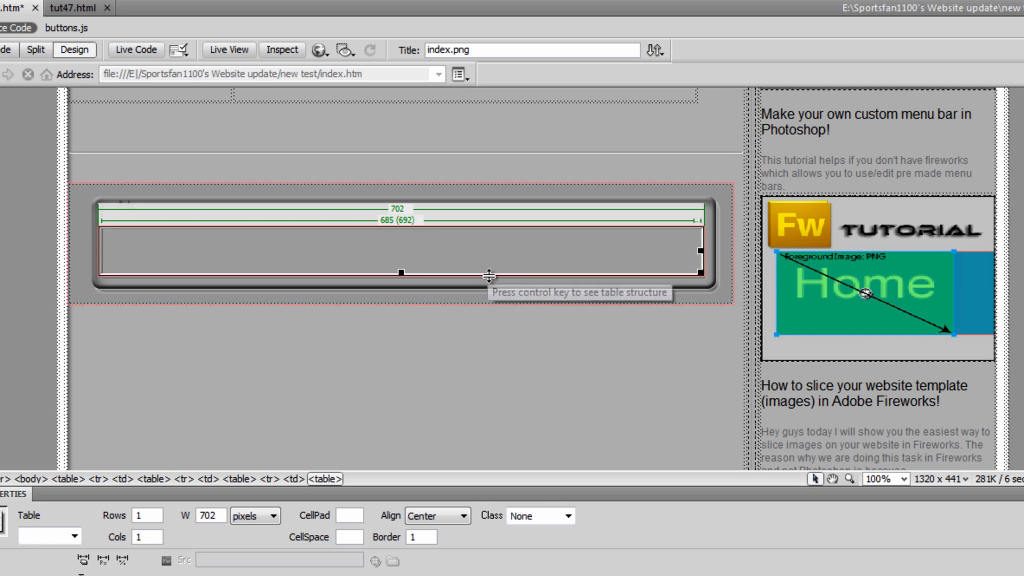
{"action": "left_click", "coordinate": [480, 251]}
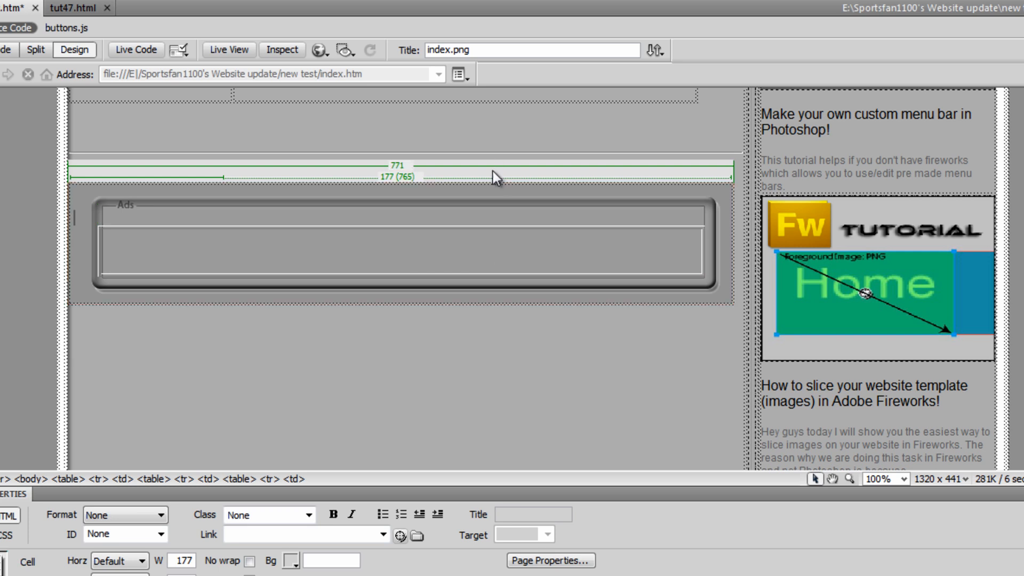
{"action": "left_click", "coordinate": [403, 251]}
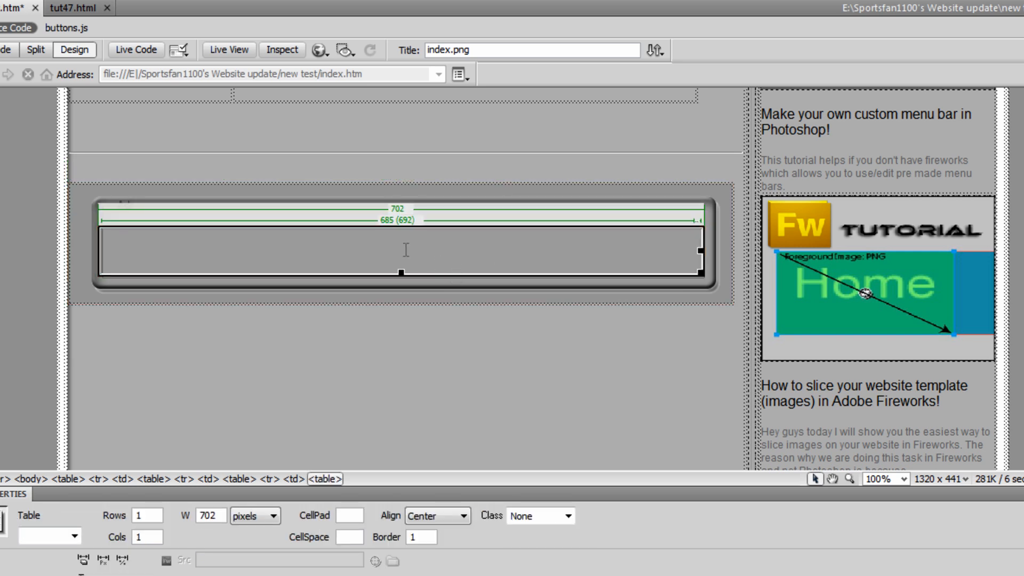
{"action": "left_click", "coordinate": [281, 274]}
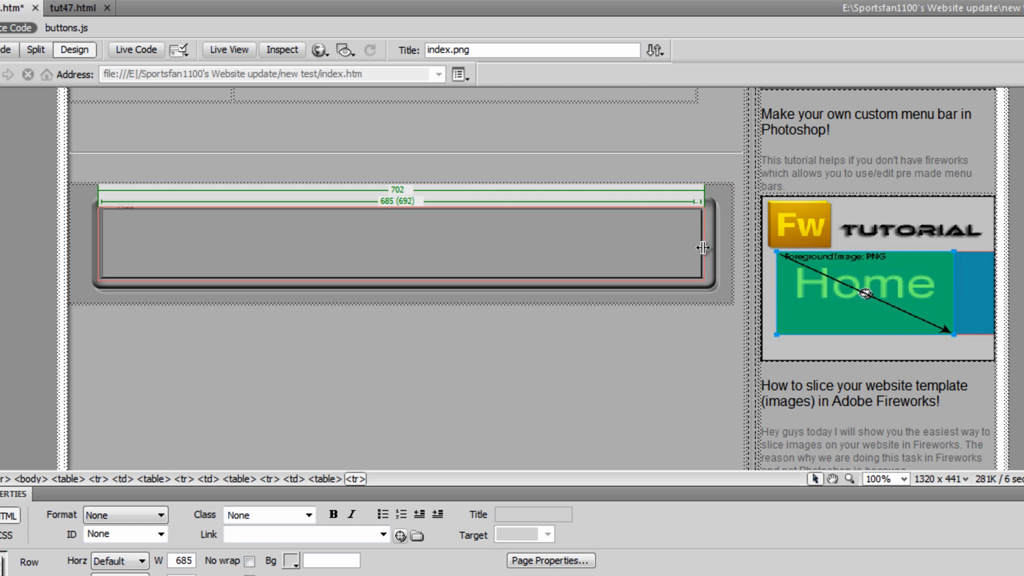
{"action": "left_click", "coordinate": [392, 247]}
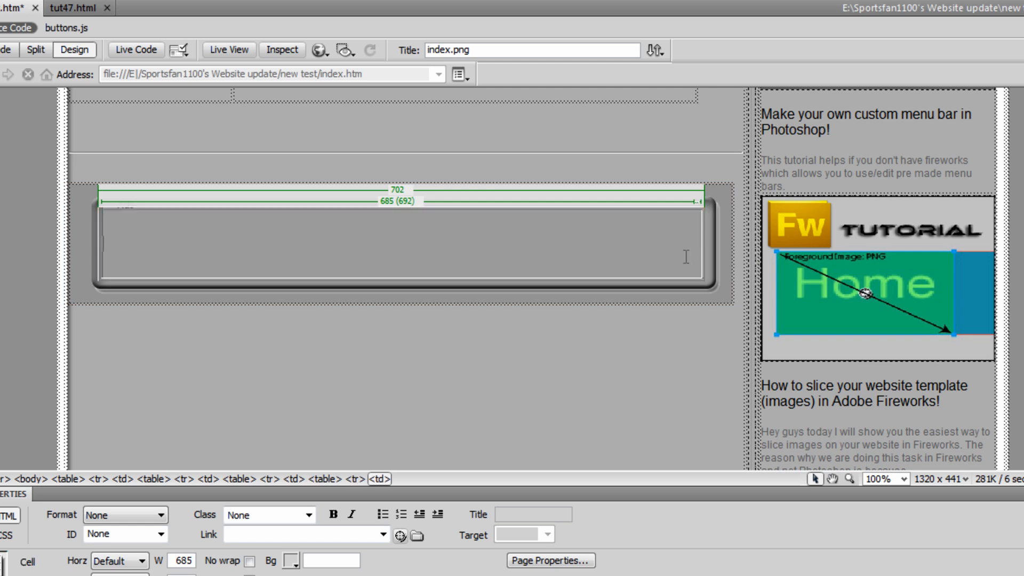
{"action": "mouse_move", "coordinate": [360, 213]}
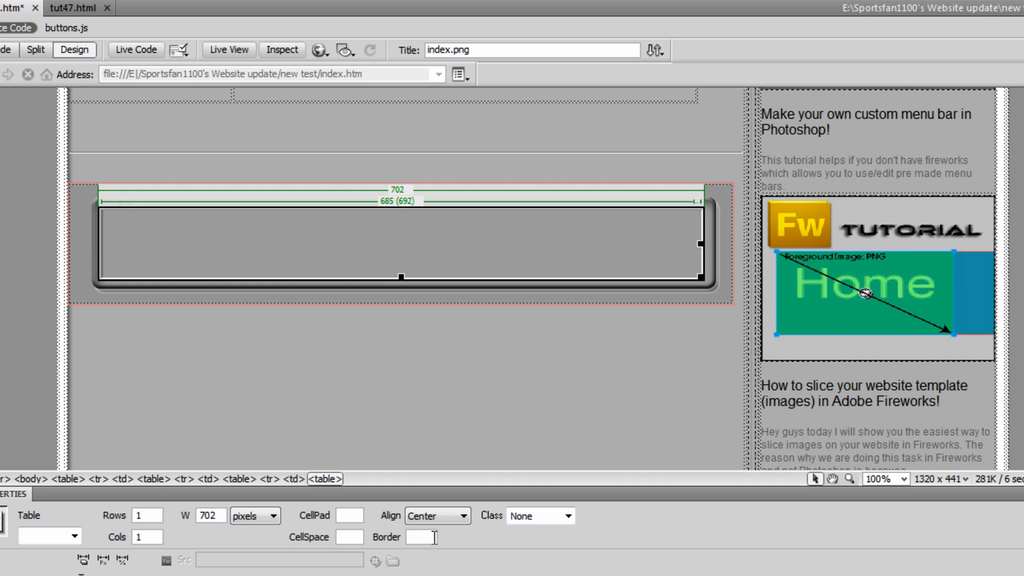
Clear the nested table's border value and click back into the page to apply it.
{"action": "left_click", "coordinate": [392, 245]}
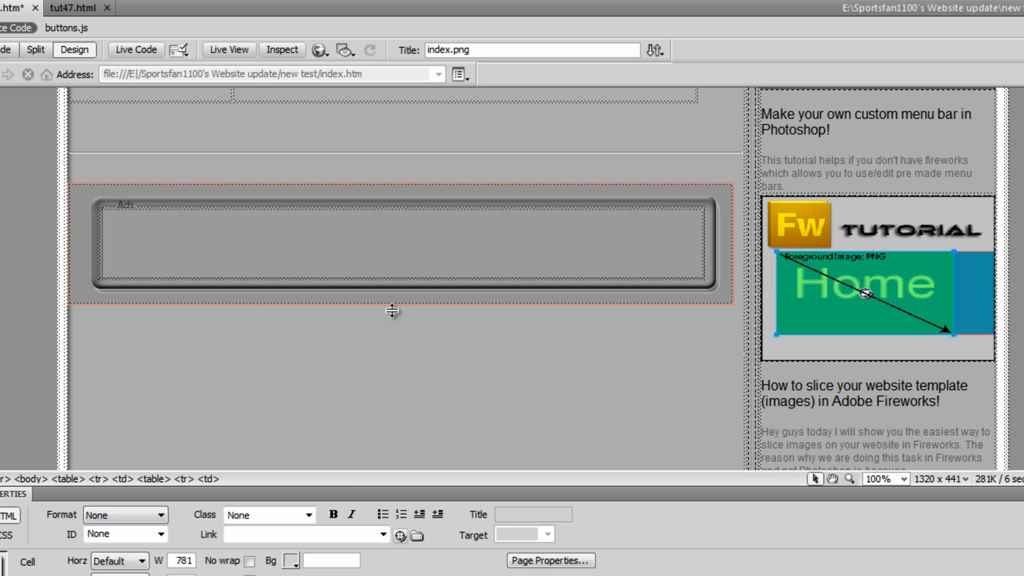
Type and erase test characters in the nested Ads cell.
{"action": "type", "text": "sdkf;a"}
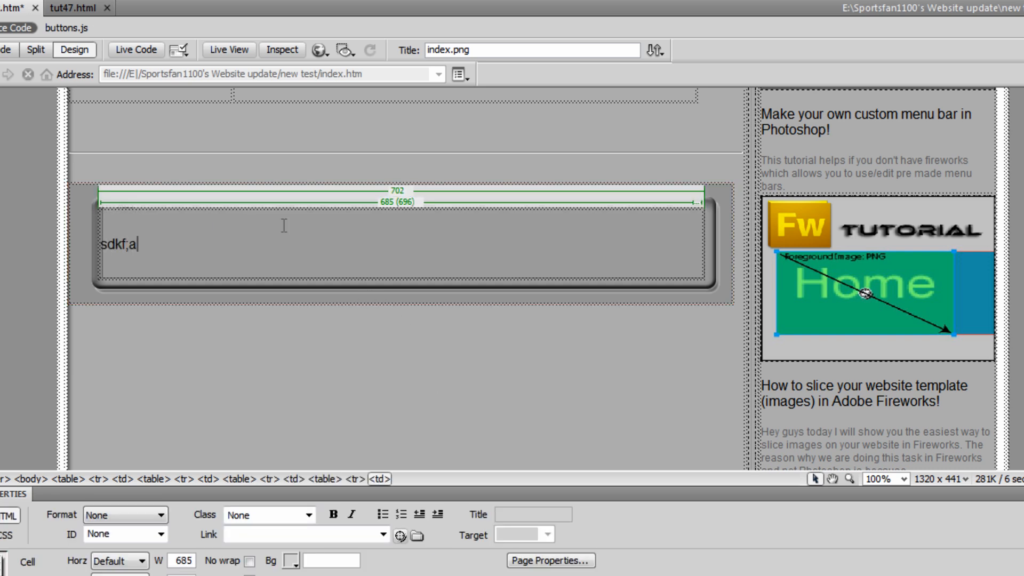
{"action": "key", "text": "Backspace"}
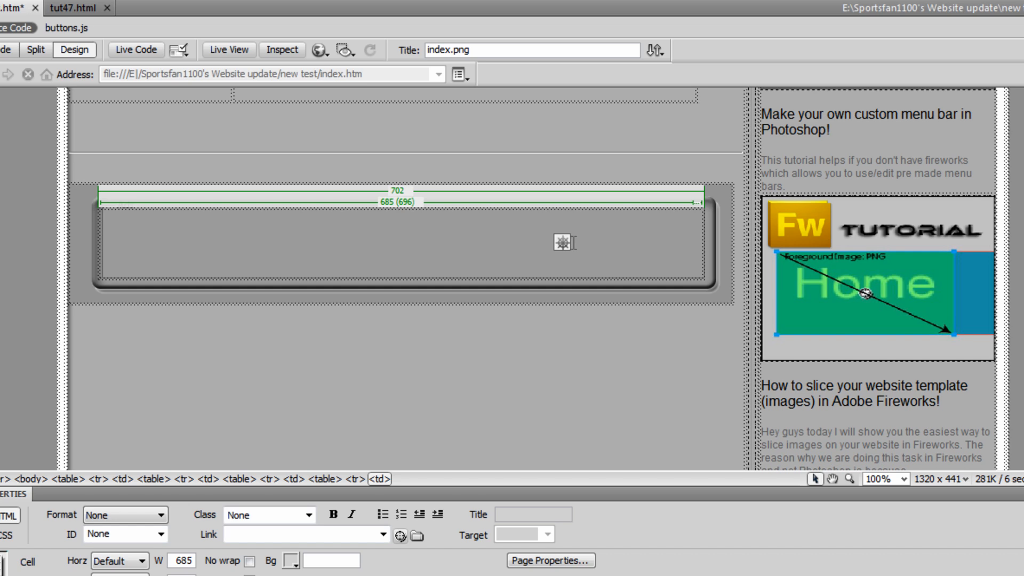
{"action": "type", "text": "a"}
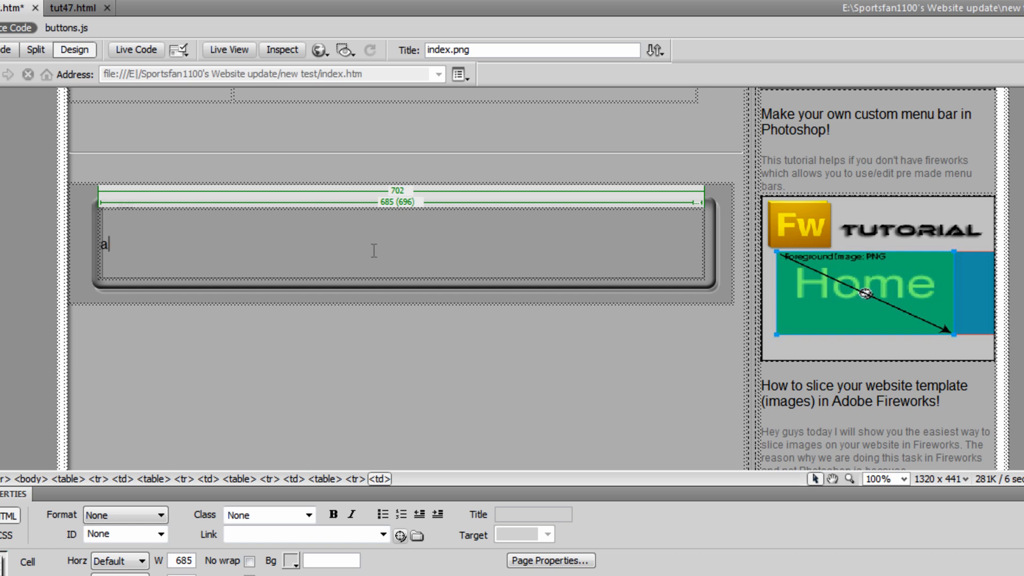
{"action": "type", "text": "df;dflk"}
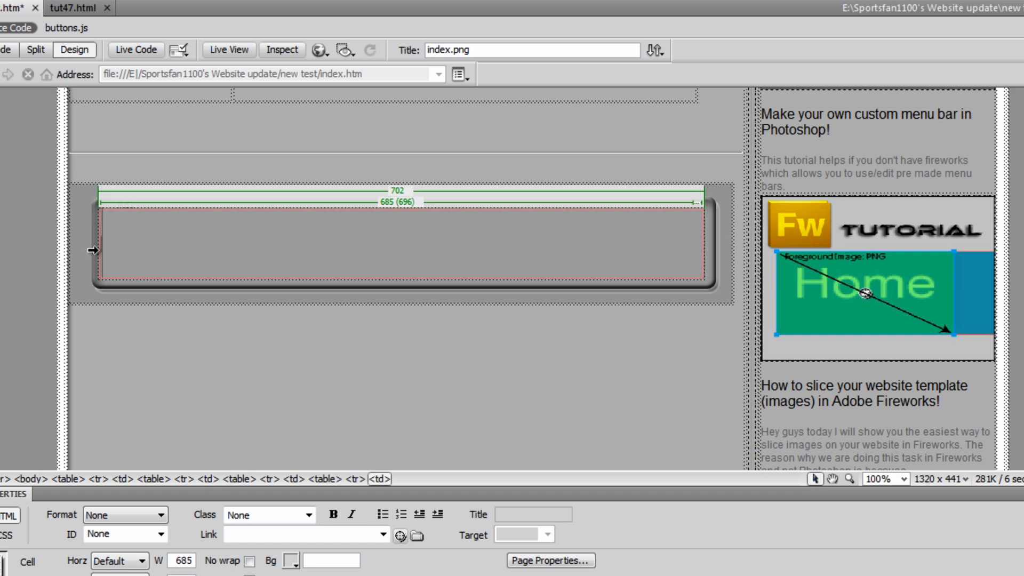
Set the nested cell's vertical alignment to Top.
{"action": "scroll", "scroll_direction": "down", "scroll_amount": 3}
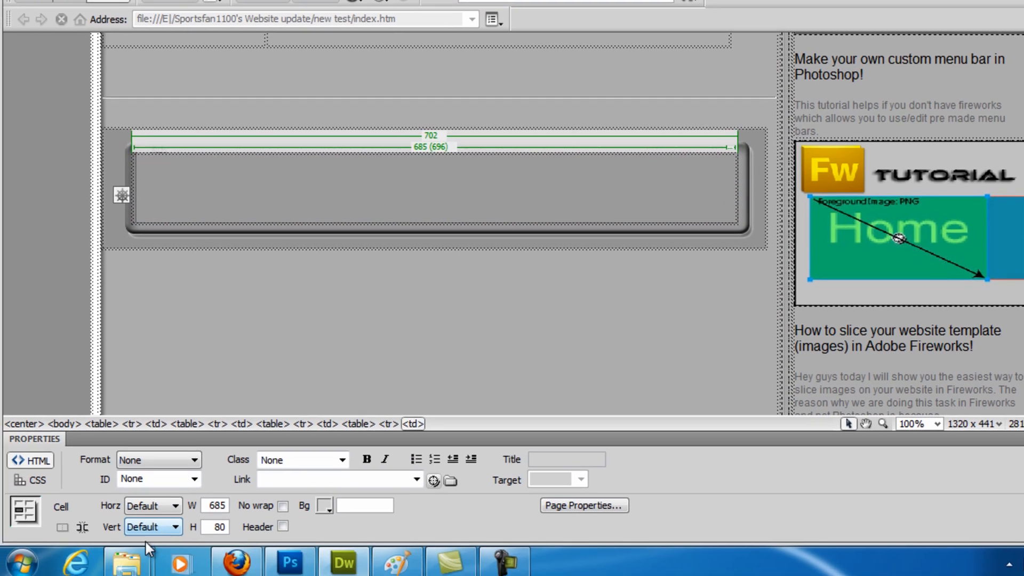
{"action": "left_click", "coordinate": [153, 526]}
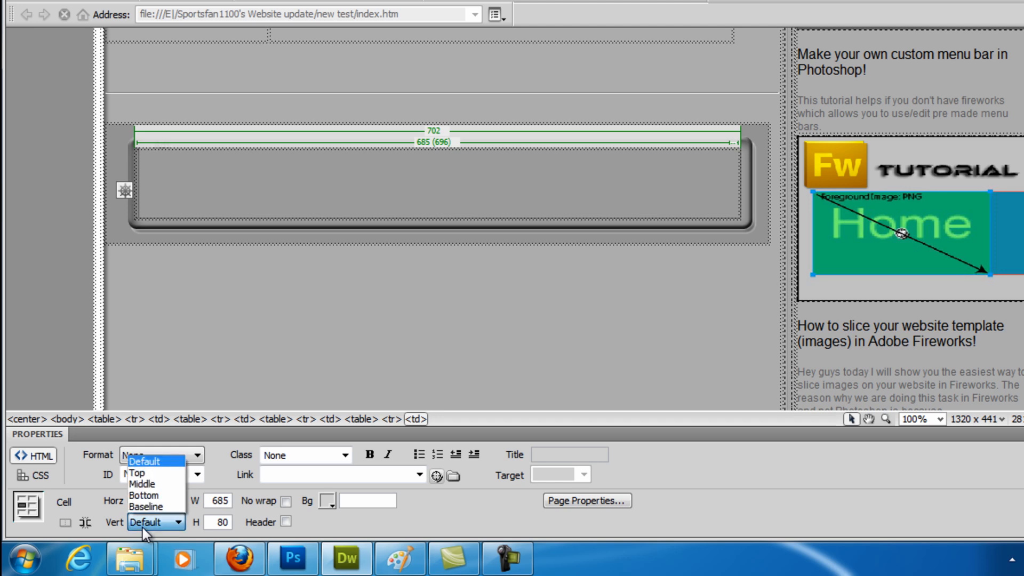
{"action": "left_click", "coordinate": [136, 471]}
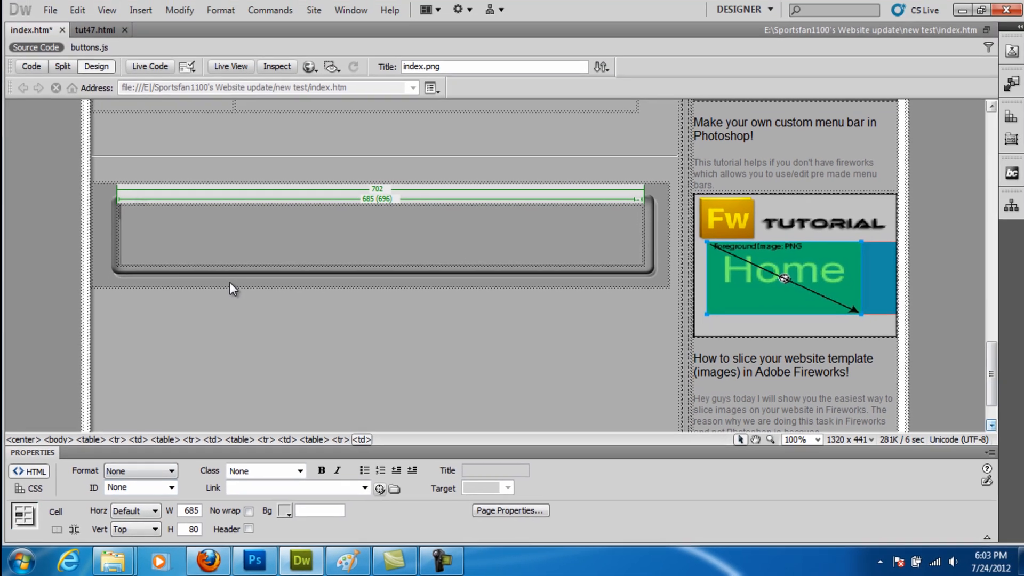
{"action": "scroll", "scroll_direction": "up", "scroll_amount": 3}
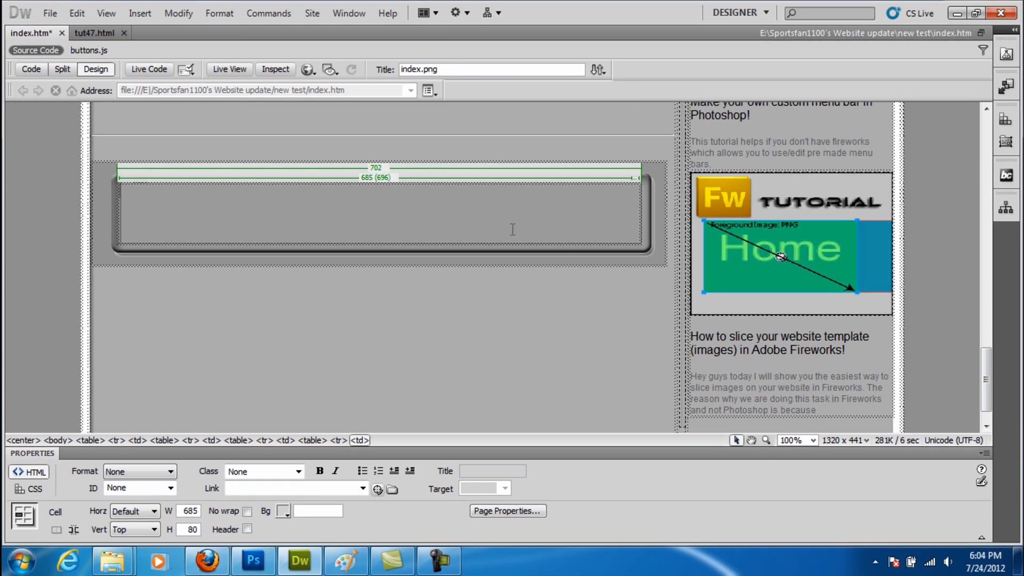
Type a thank-you message asking viewers to post questions, comments, or concerns below.
{"action": "type", "text": "Thanks"}
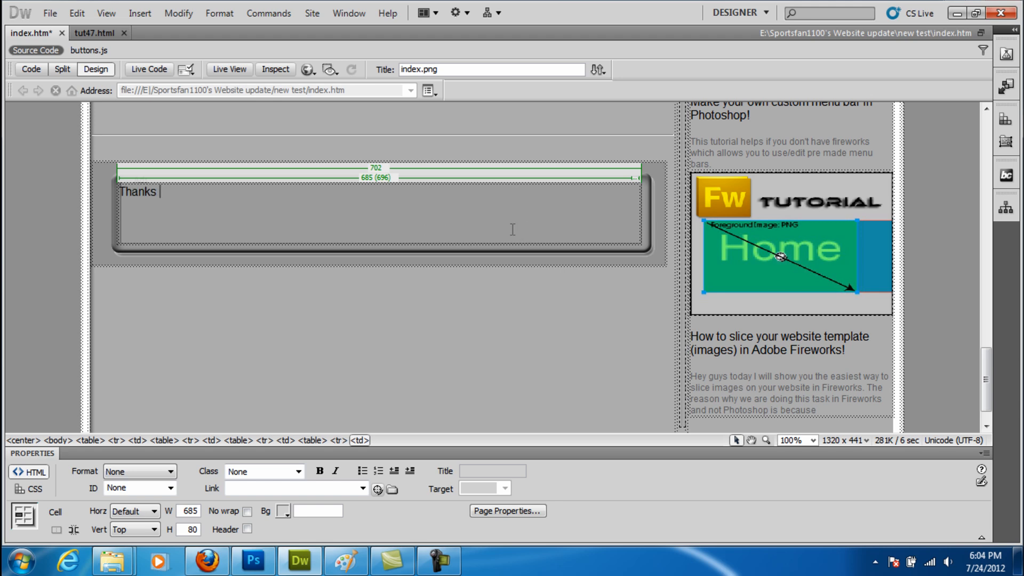
{"action": "type", "text": "for watching and if you have"}
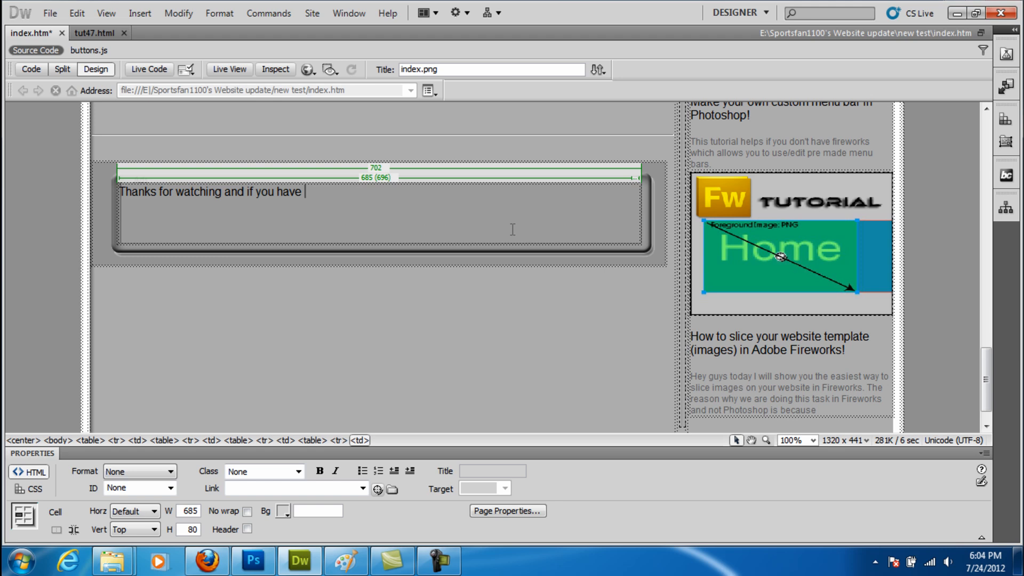
{"action": "type", "text": "any question"}
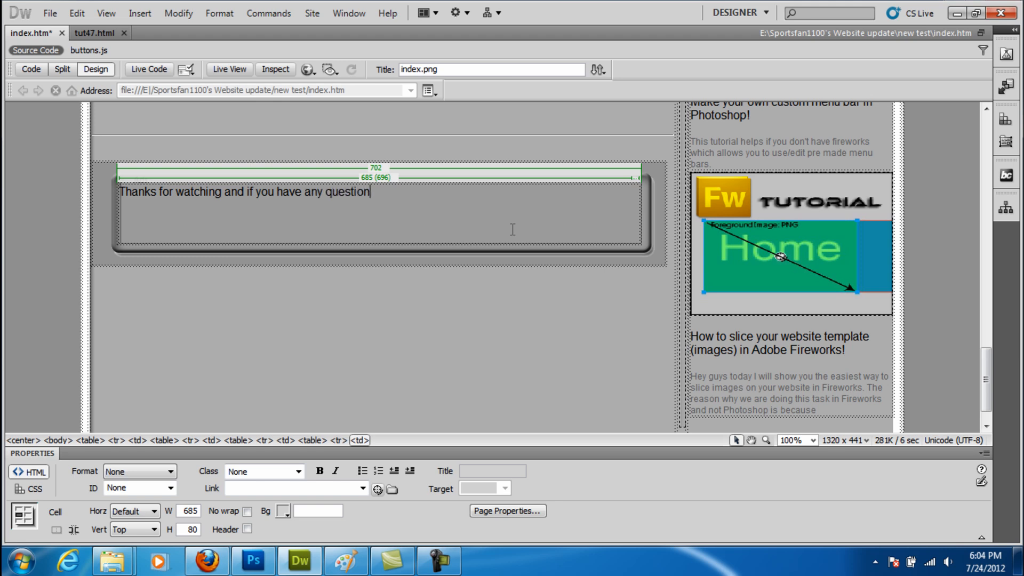
{"action": "type", "text": "s, comments"}
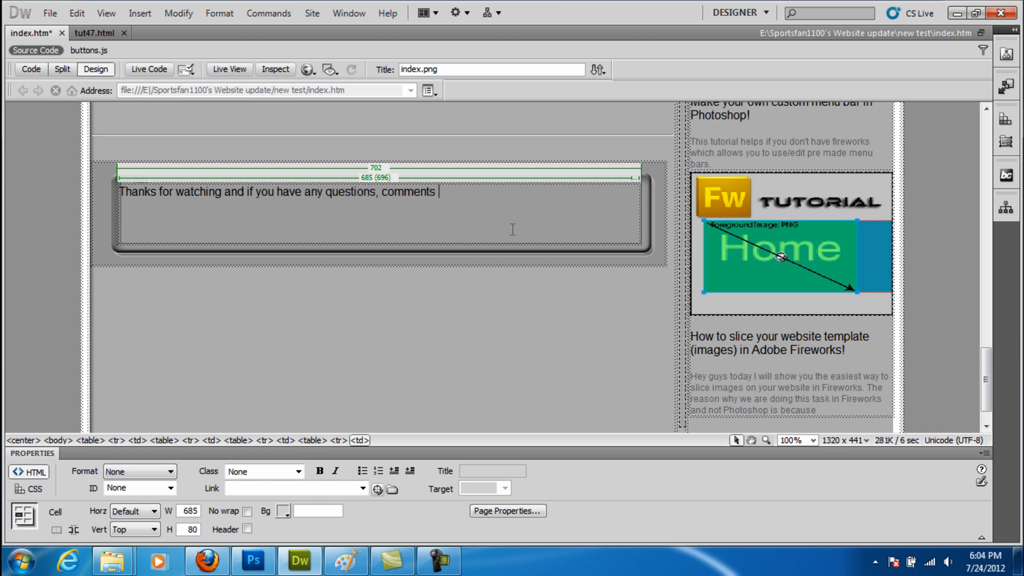
{"action": "type", "text": ","}
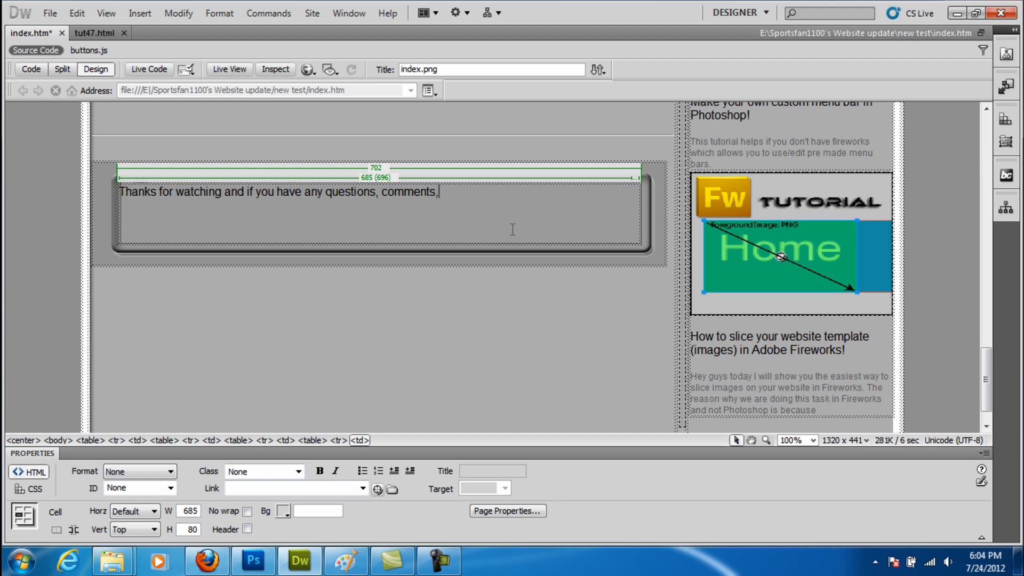
{"action": "type", "text": "or copn"}
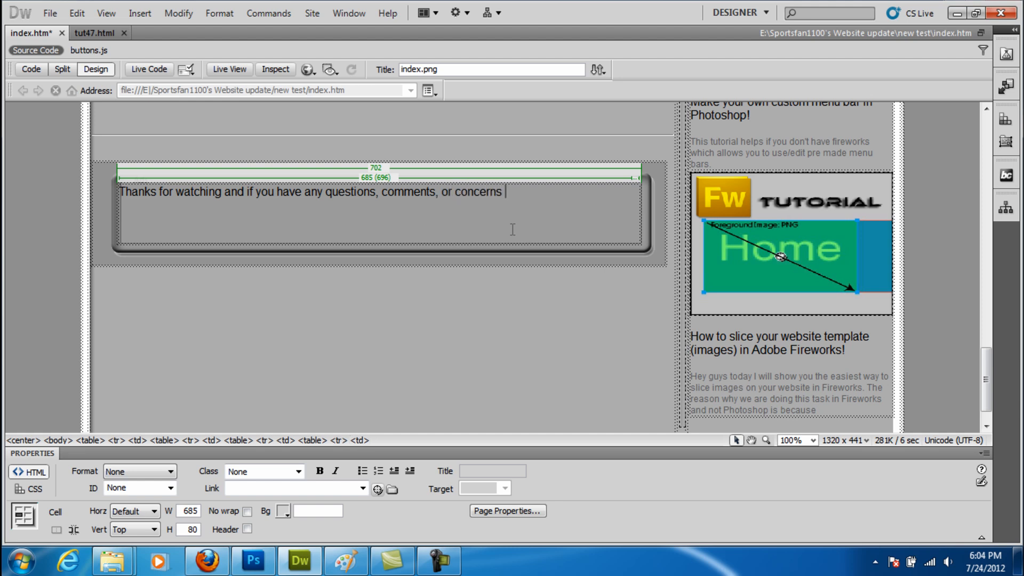
{"action": "type", "text": "please post"}
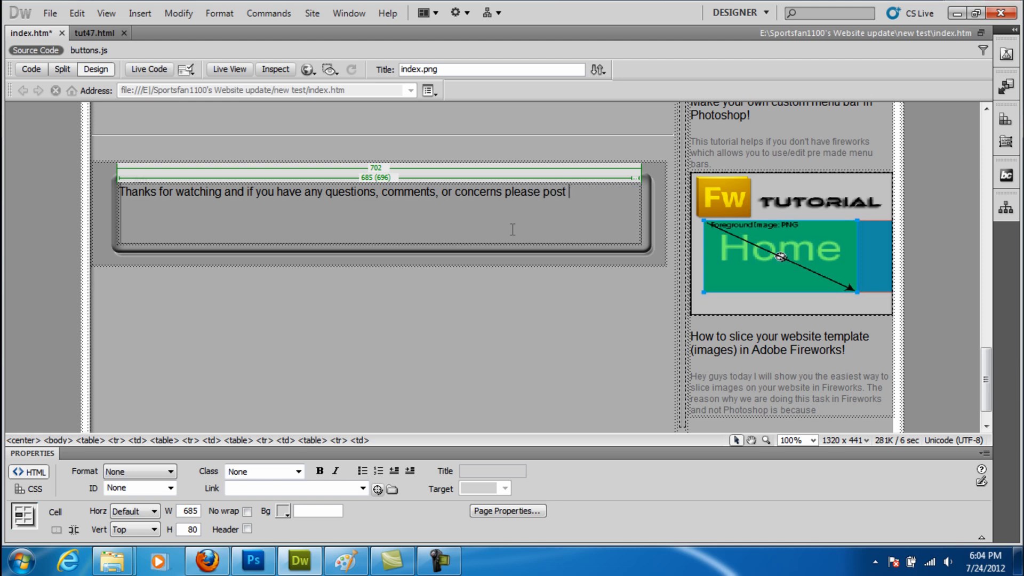
{"action": "type", "text": "them below"}
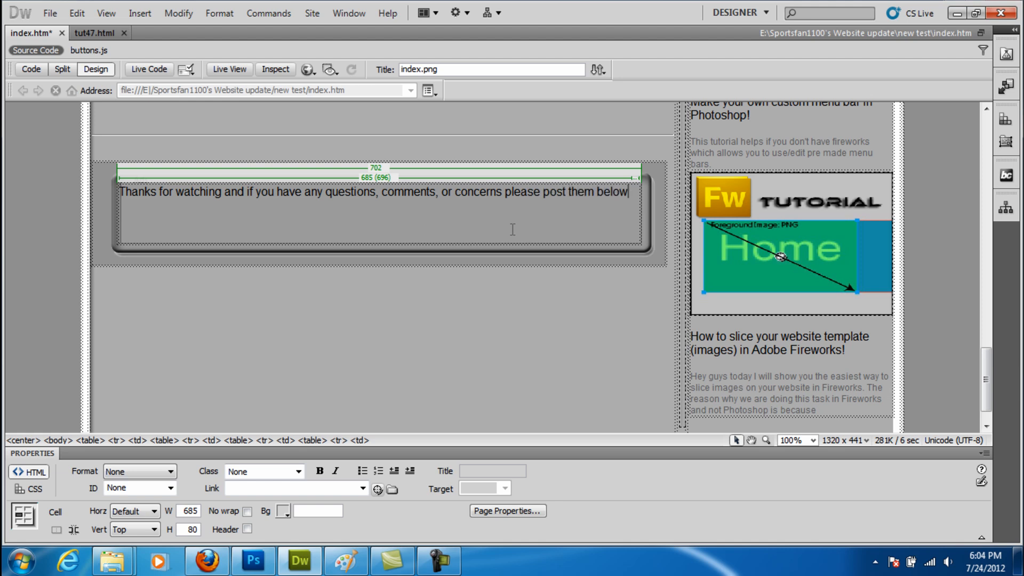
{"action": "type", "text": "."}
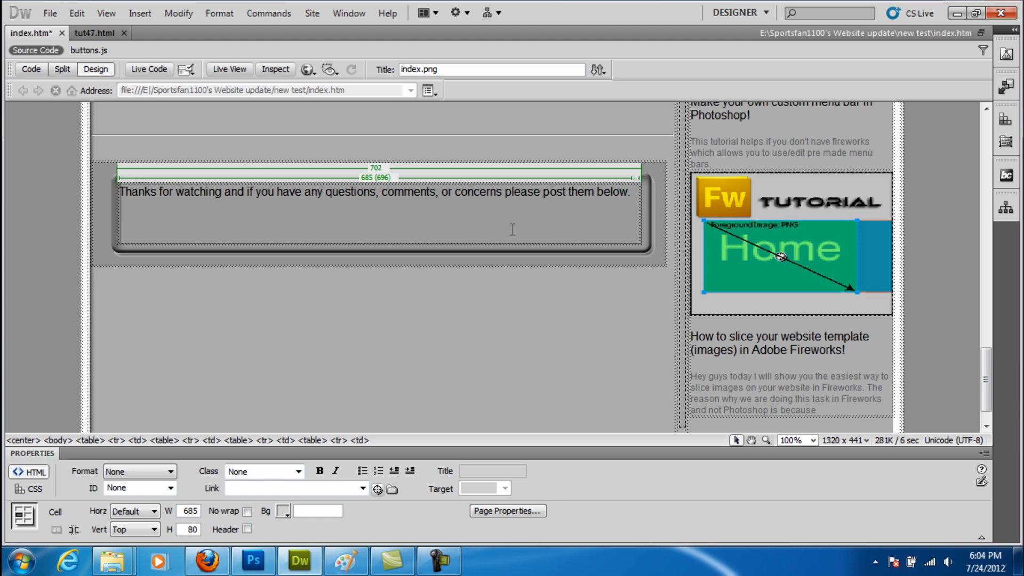